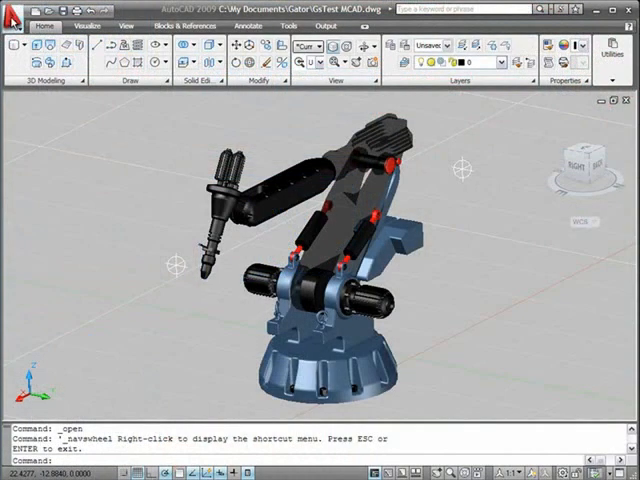
Search the Application Menu for 'whee', then shorten it to 'wh' to list SteeringWheels matches
{"action": "left_click", "coordinate": [10, 9]}
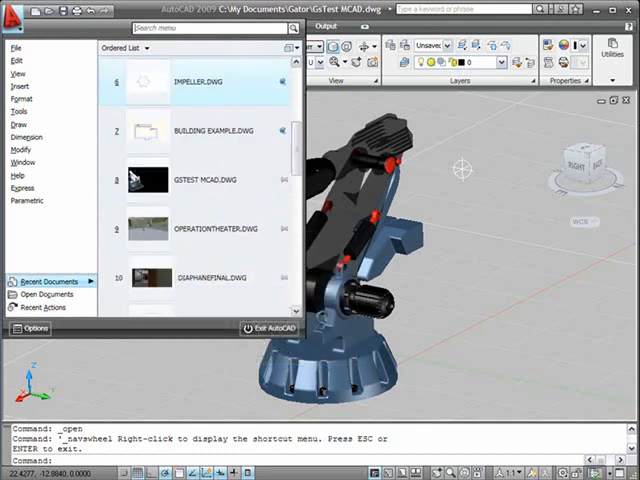
{"action": "type", "text": "whee"}
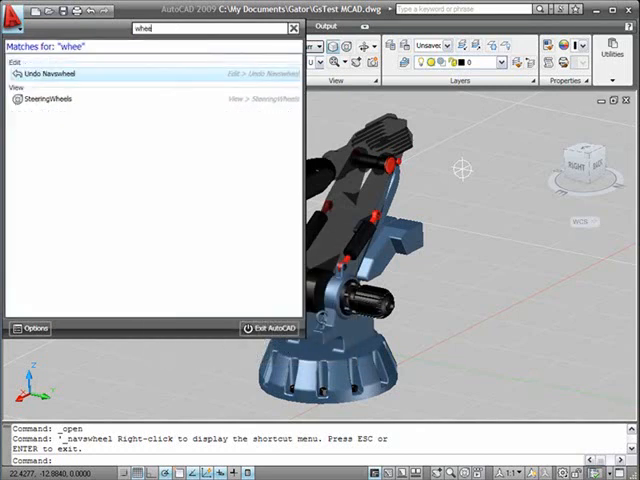
{"action": "key", "text": "BackSpace"}
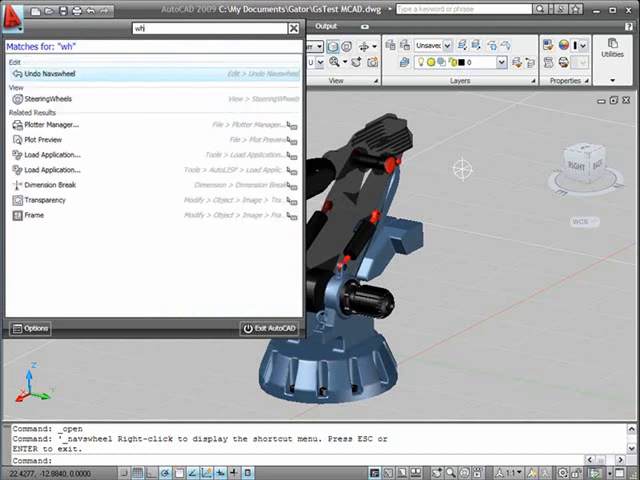
{"action": "mouse_move", "coordinate": [47, 98]}
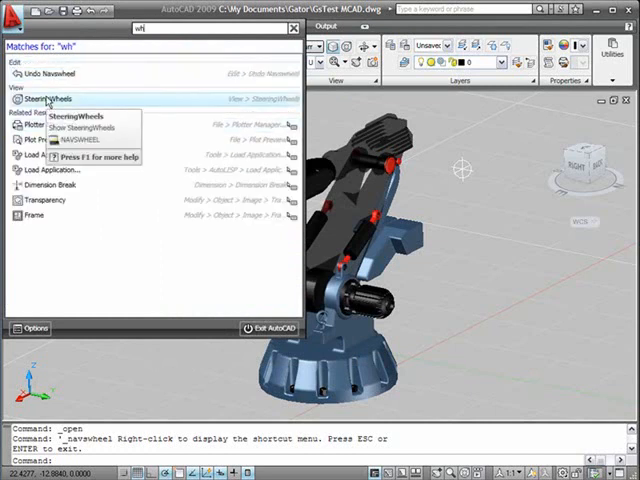
{"action": "mouse_move", "coordinate": [118, 378]}
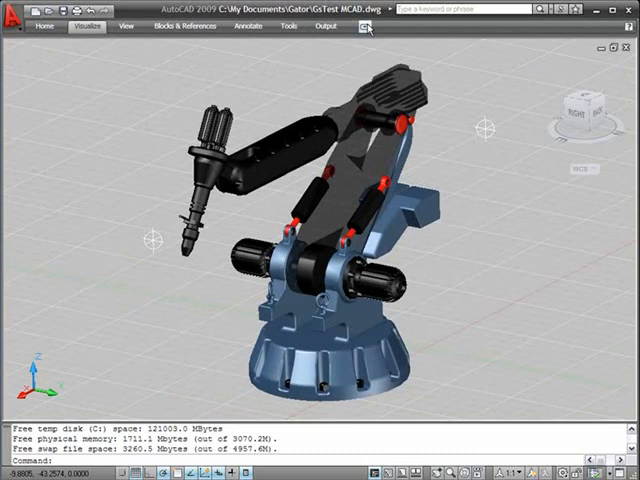
View the Visualize tab, return to the Home tab, and pin the expanded 3D Modeling panel open
{"action": "left_click", "coordinate": [86, 26]}
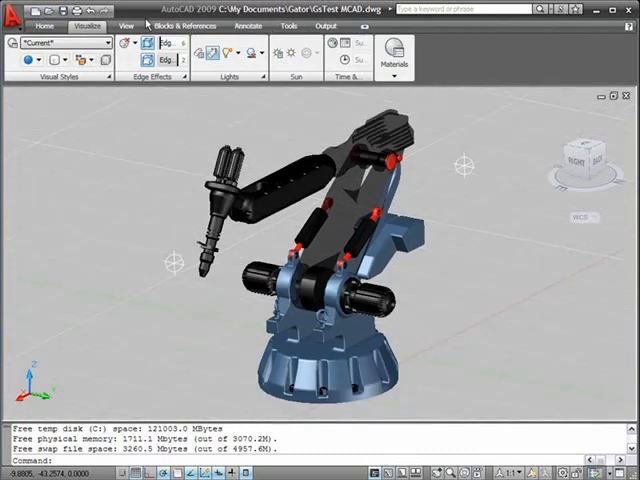
{"action": "left_click", "coordinate": [42, 25]}
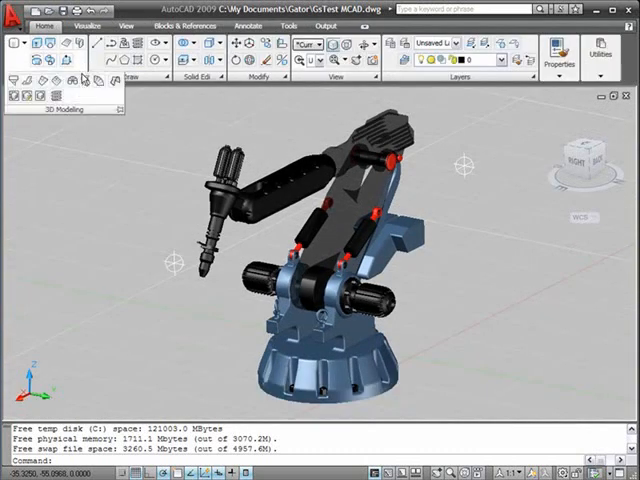
{"action": "mouse_move", "coordinate": [54, 92]}
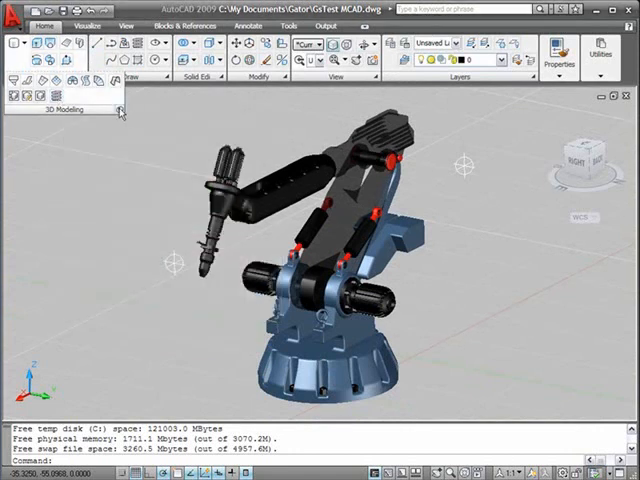
{"action": "left_click", "coordinate": [101, 25]}
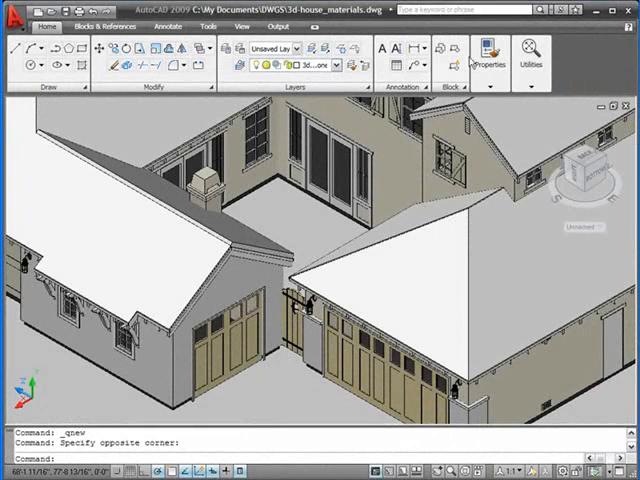
Switch to the 3d-house_materials.dwg drawing window
{"action": "type", "text": "3D"}
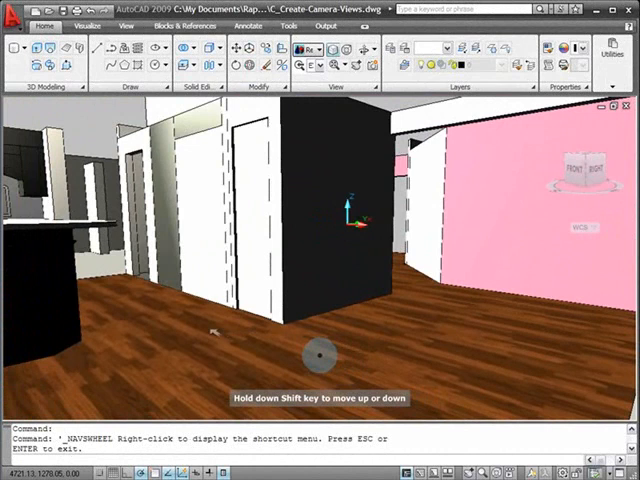
Walk forward through the apartment room interior with the SteeringWheel Walk tool
{"action": "left_click_drag", "start_coordinate": [315, 355], "coordinate": [240, 330]}
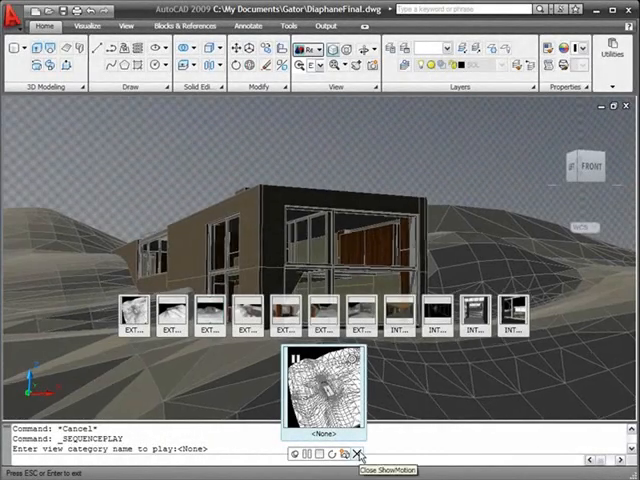
Close the ShowMotion strip of saved view shots
{"action": "left_click", "coordinate": [358, 456]}
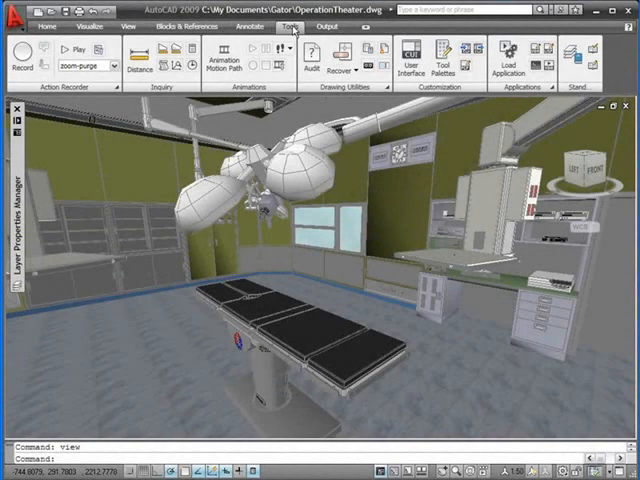
{"action": "mouse_move", "coordinate": [18, 66]}
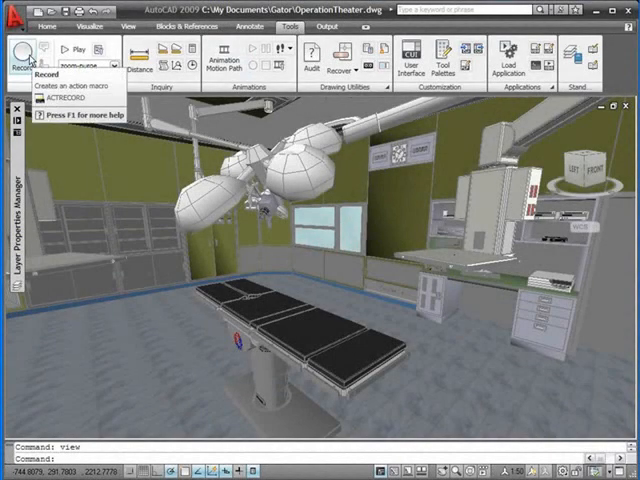
Record an action macro showing the TOP view with PERSPECTIVE set to 0
{"action": "left_click", "coordinate": [22, 60]}
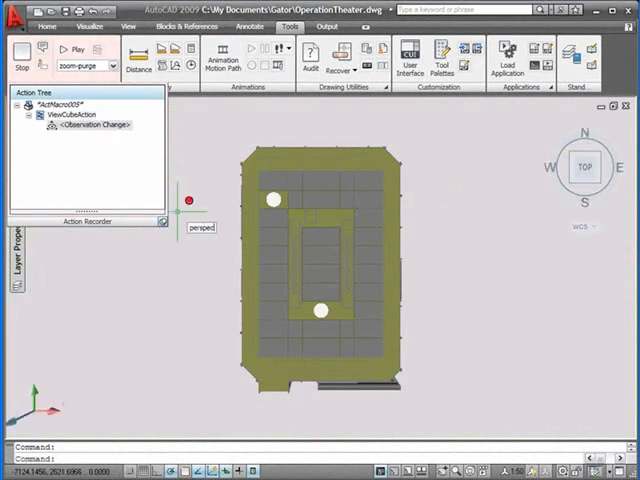
{"action": "type", "text": "perspective"}
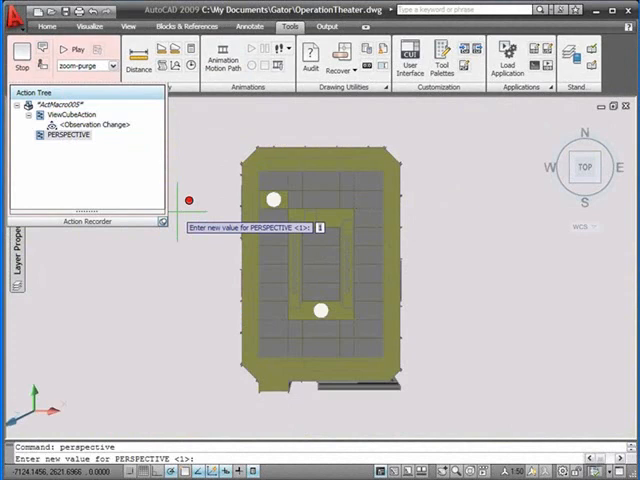
{"action": "type", "text": "0"}
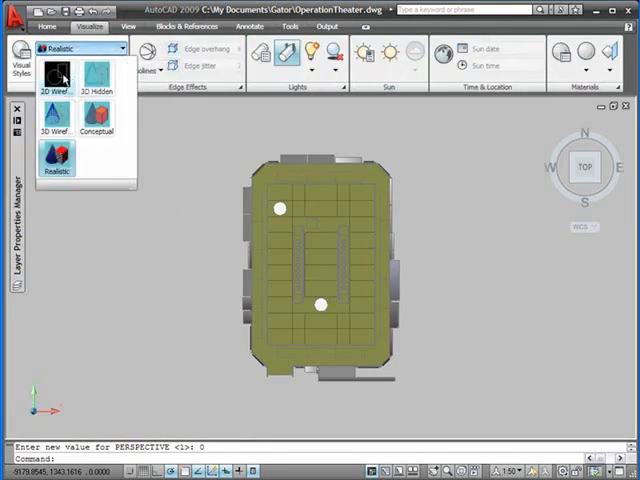
Apply the 2D Wireframe visual style and restore saved view v1, then view the Action Tree
{"action": "left_click", "coordinate": [55, 72]}
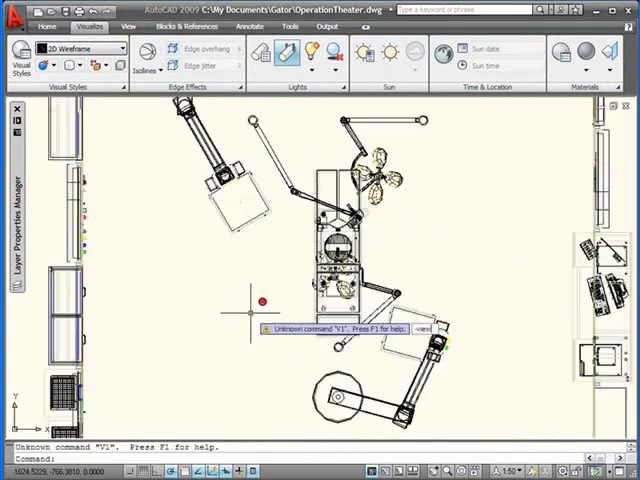
{"action": "type", "text": "r"}
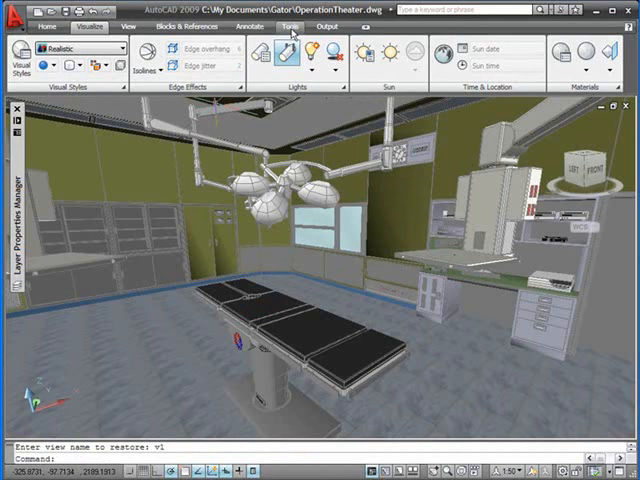
{"action": "left_click", "coordinate": [283, 27]}
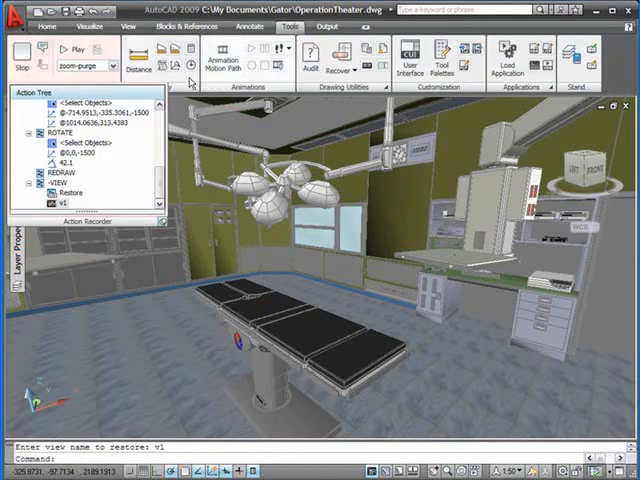